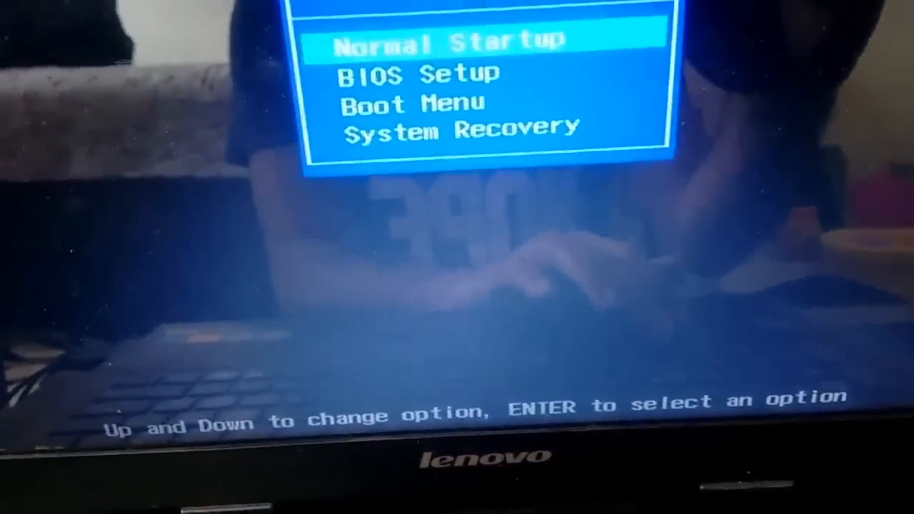
- Move down past Normal Startup to the Boot Menu option in the Novo Button Menu
{"action": "key", "text": "Down"}
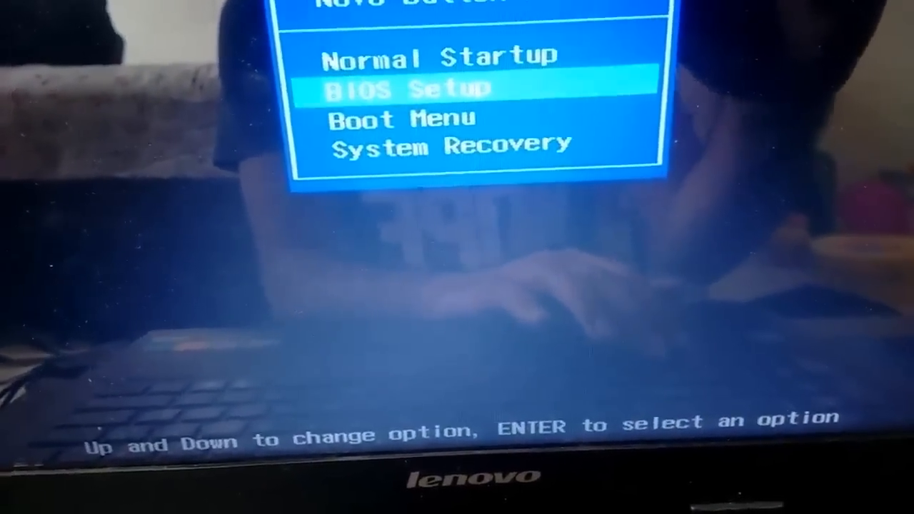
{"action": "key", "text": "Down"}
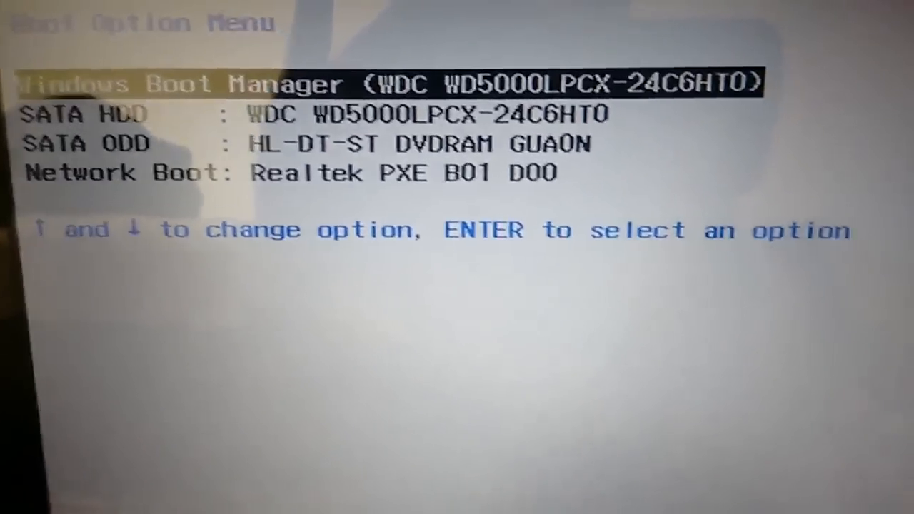
- Move the highlight from Windows Boot Manager down to SATA HDD, heading for the DVD drive
{"action": "key", "text": "Down"}
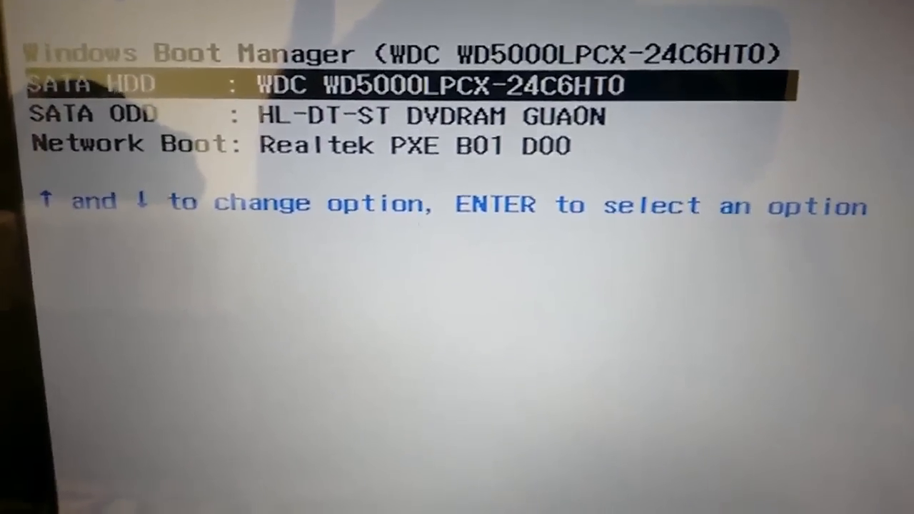